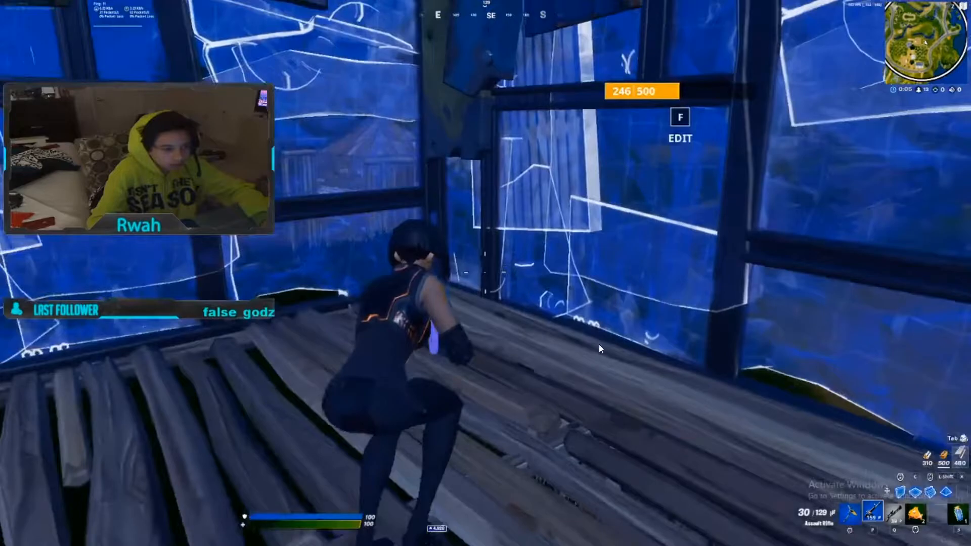
mouse_move(580, 347)
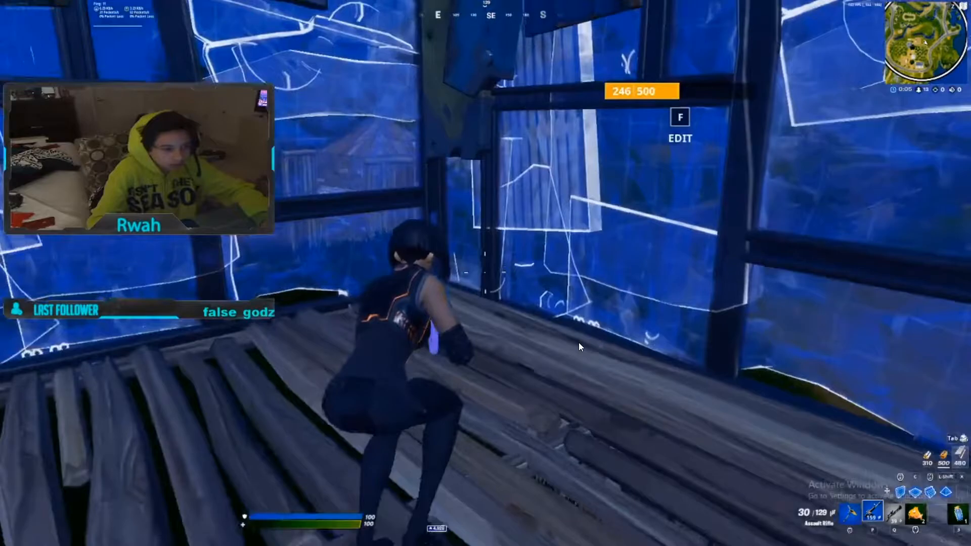
mouse_move(554, 380)
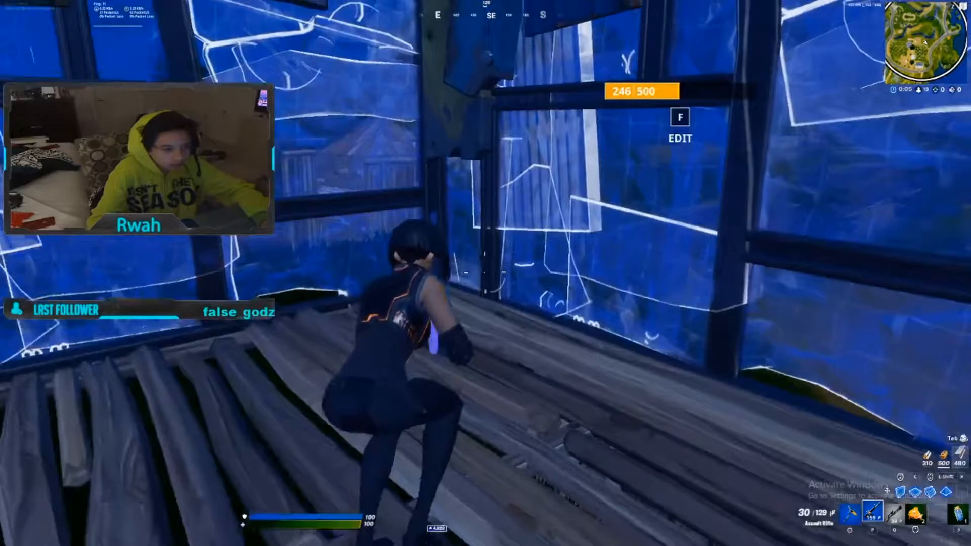
mouse_move(553, 380)
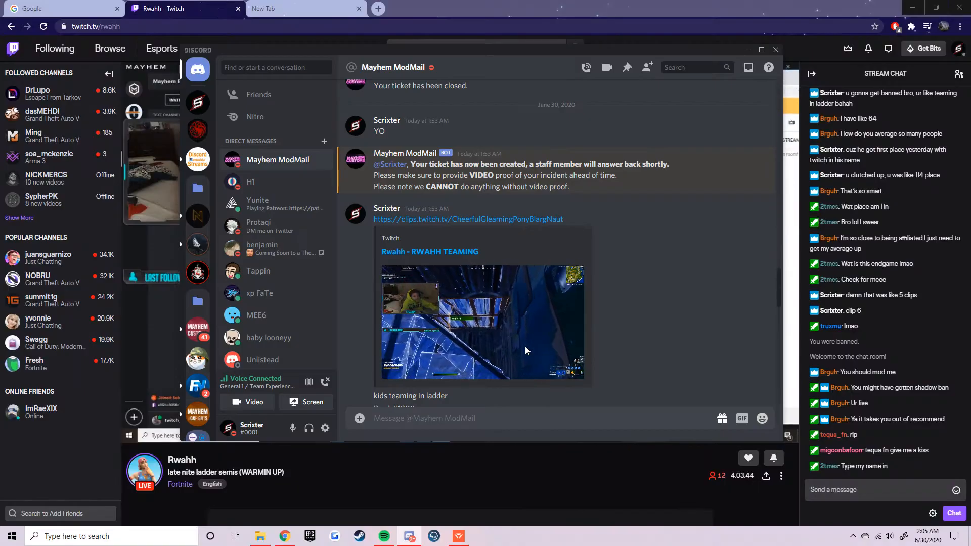
Scroll the Mayhem ModMail ticket down to the further Twitch clips, including 'kid pt 3'.
scroll(down, 3)
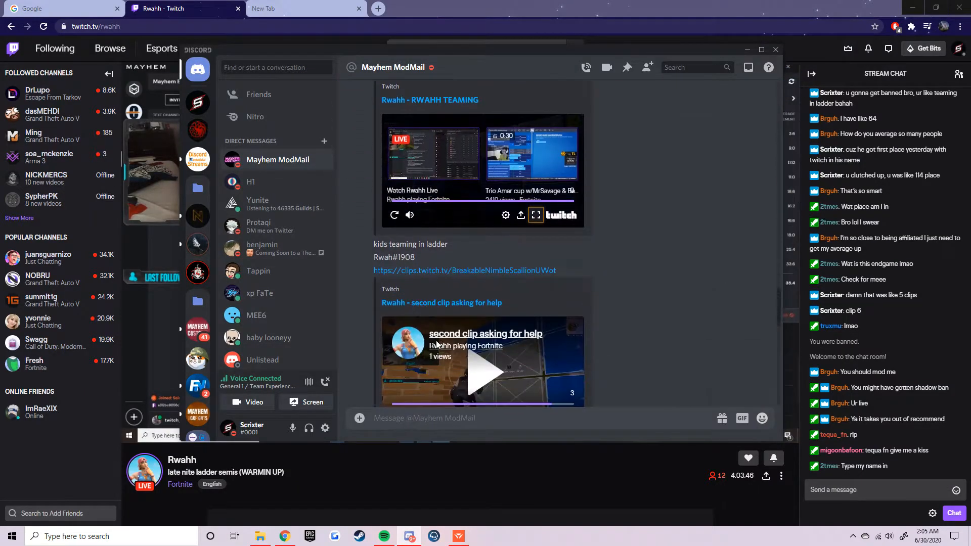
click(485, 372)
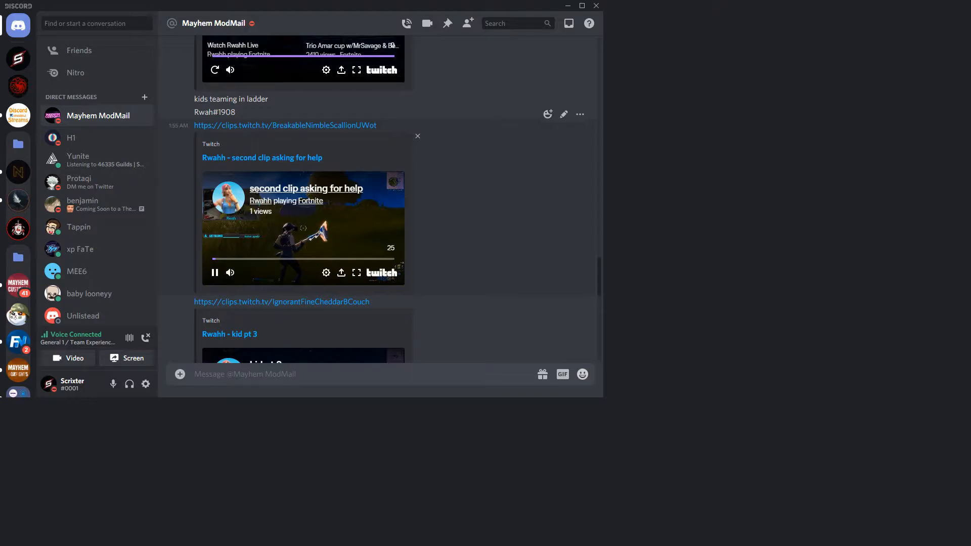
mouse_move(569, 358)
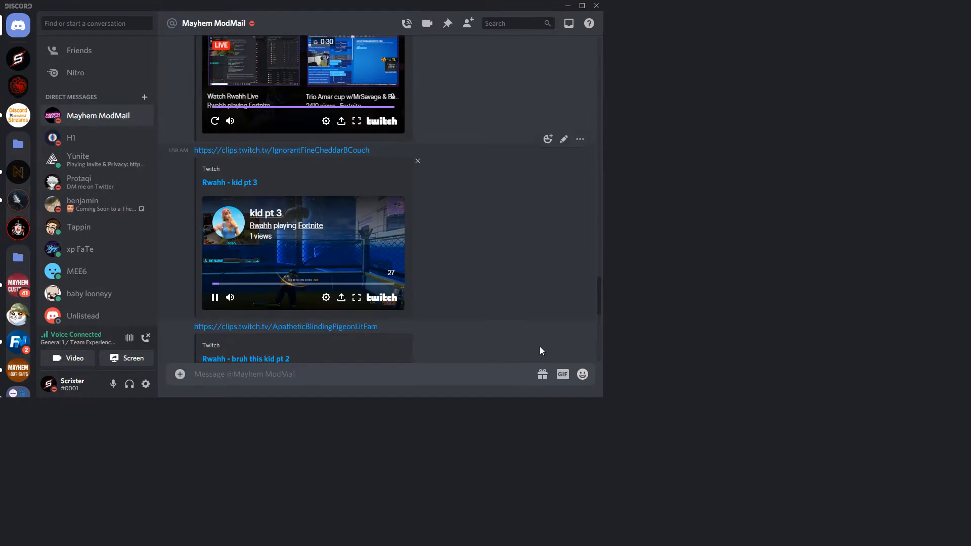
mouse_move(538, 352)
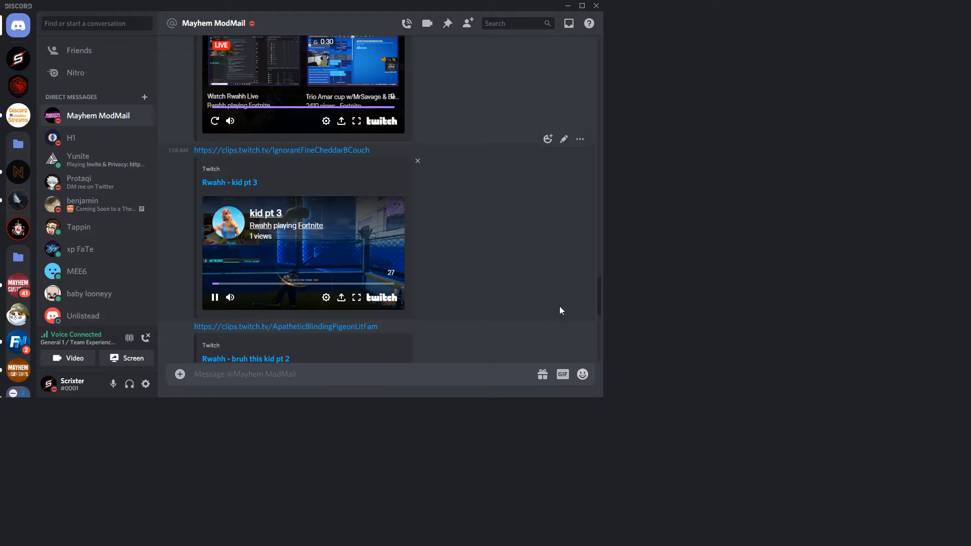
mouse_move(538, 251)
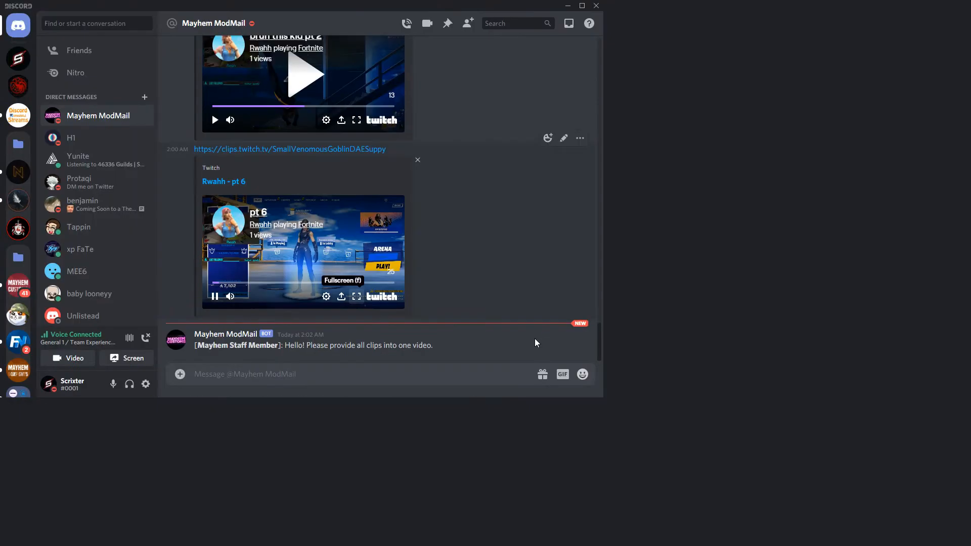
mouse_move(533, 380)
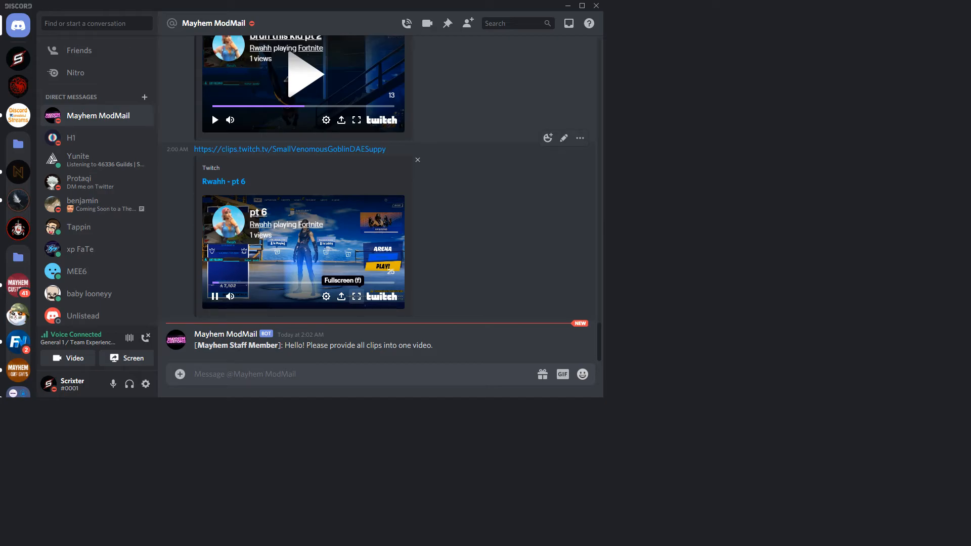
mouse_move(535, 380)
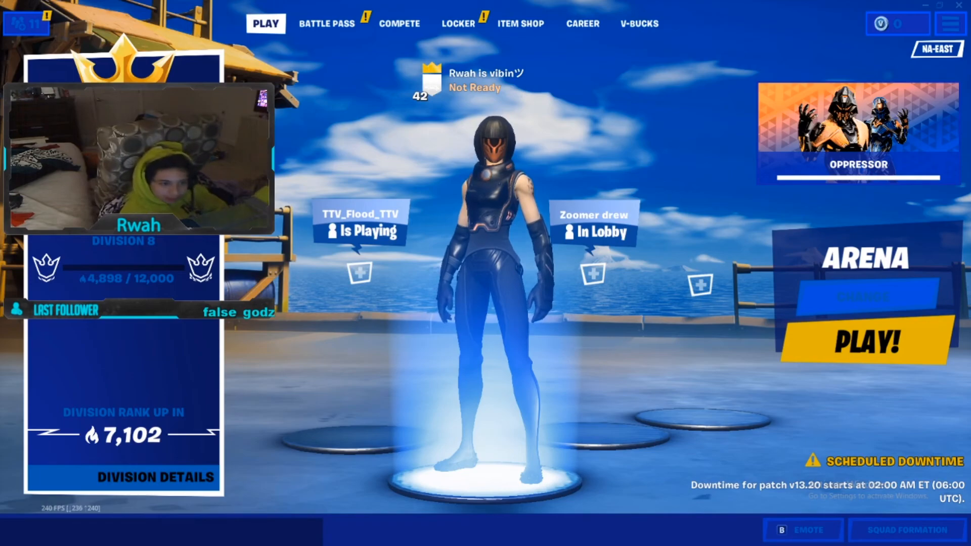
Leave Discord after reading the staff reply requesting all clips in one video.
click(858, 342)
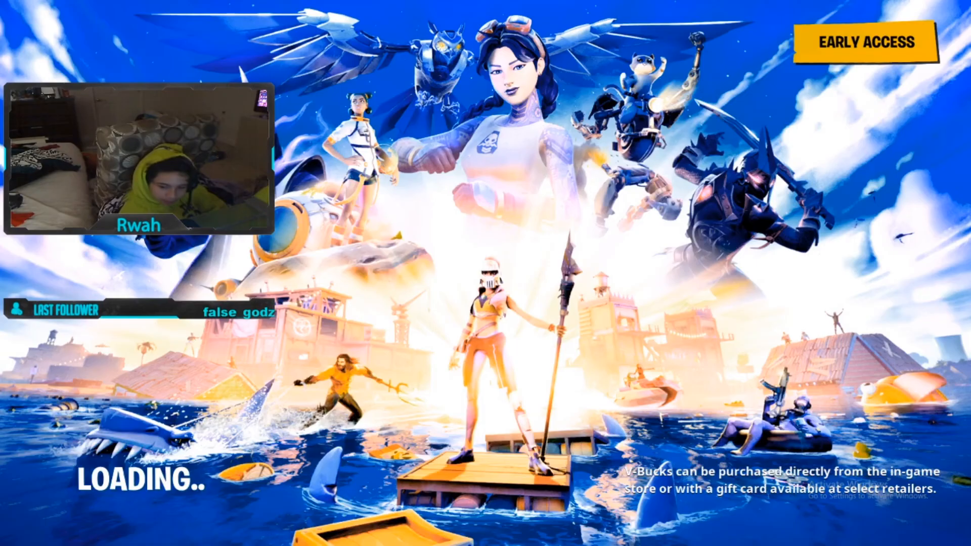